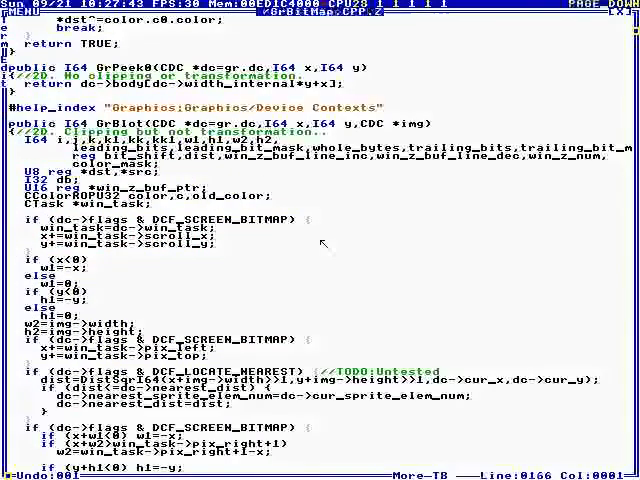
# Scroll GrBlot down to its clipping checks and DCF_RECORD_EXTENTS and DCF_DONT_DRAW blocks.
pyautogui.scroll(-3)
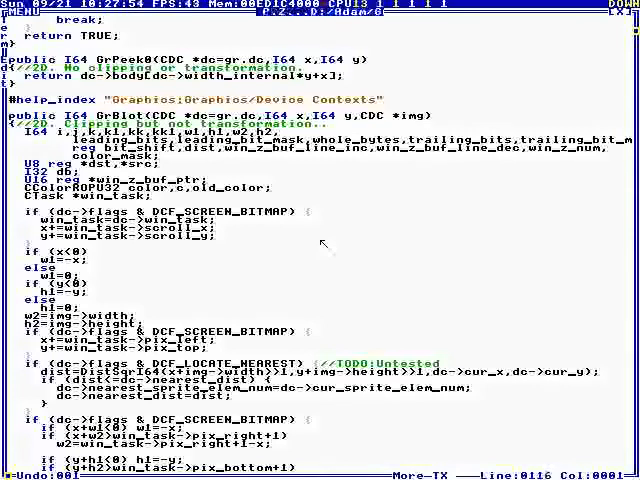
pyautogui.scroll(-3)
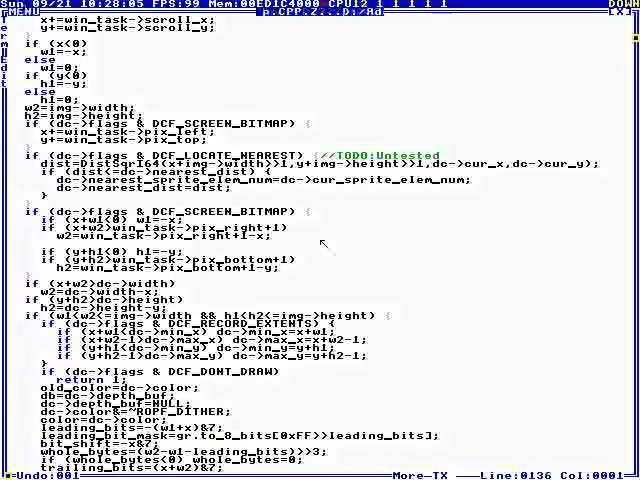
# Scroll further to the bit masks and the switch (color.c0.rop) ROPB_COLLISION case.
pyautogui.scroll(-3)
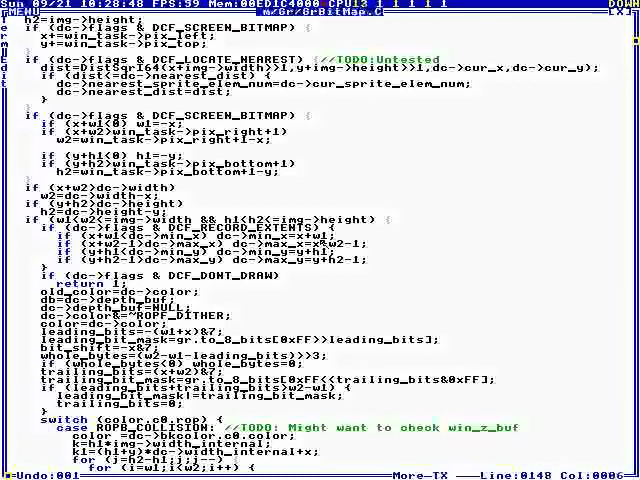
pyautogui.scroll(-3)
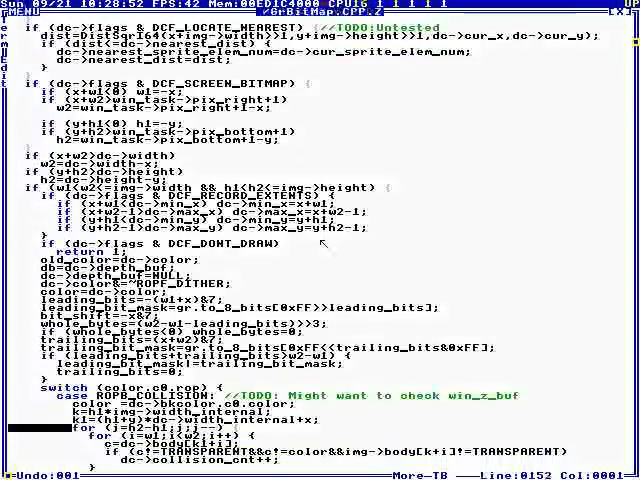
pyautogui.scroll(-3)
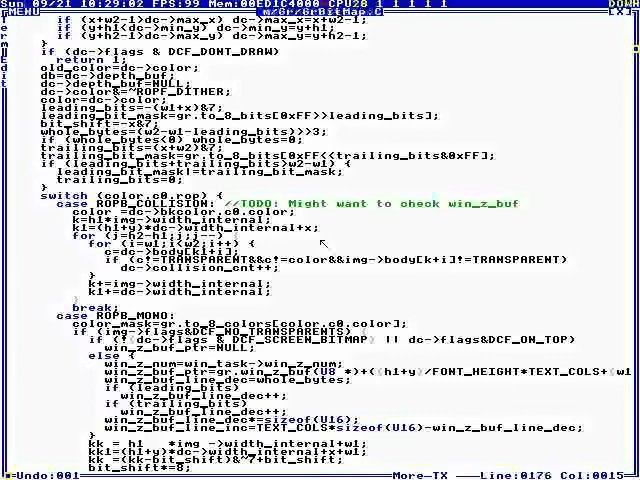
pyautogui.scroll(-3)
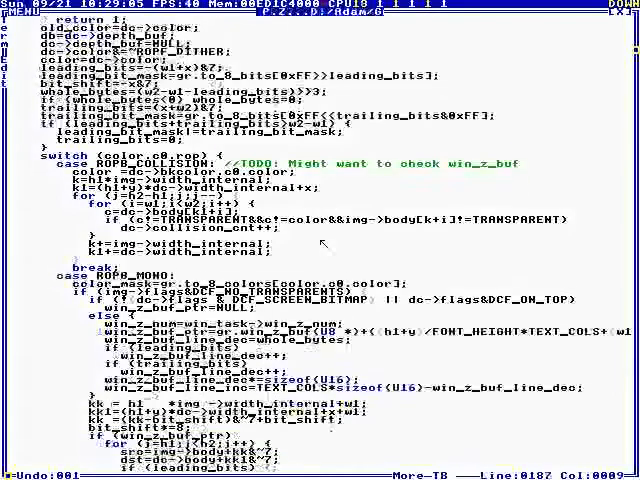
pyautogui.scroll(-3)
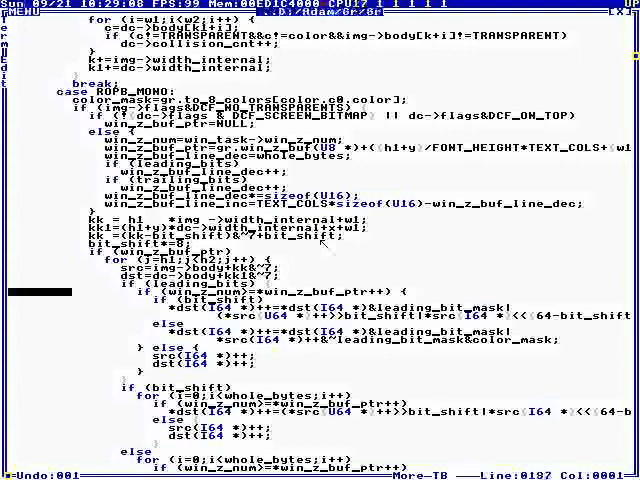
pyautogui.scroll(-3)
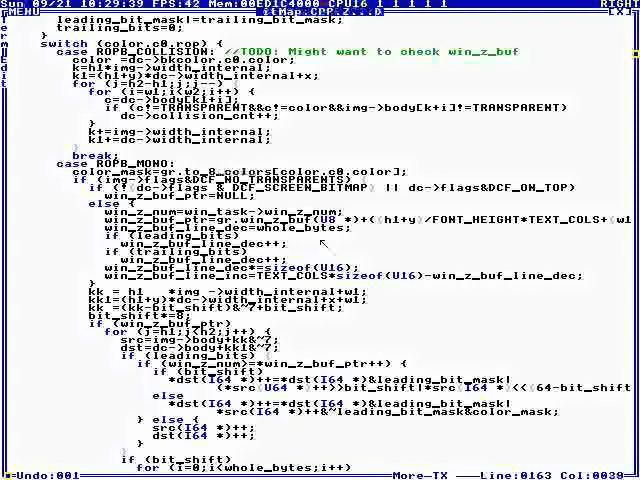
pyautogui.moveTo(320, 247)
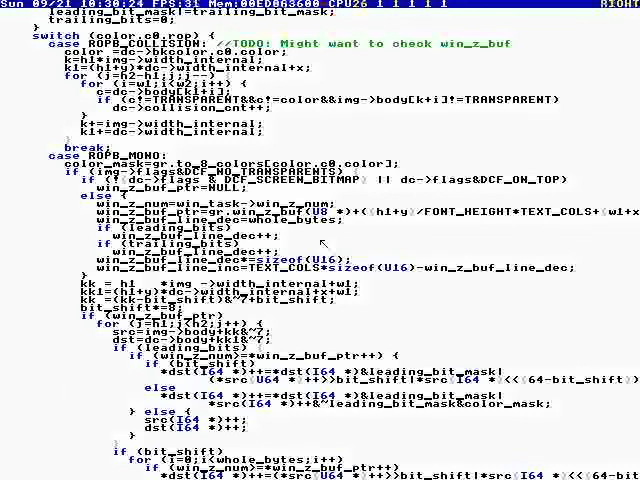
# Scroll the listing before leaving the editor to dump gr.to_8_colors in hex.
pyautogui.scroll(-3)
pyautogui.write('Gr')
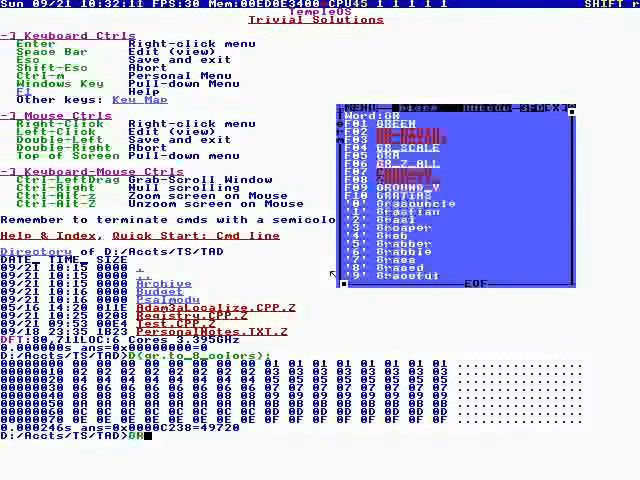
pyautogui.write('RReot(dc,300,200,200,200);')
pyautogui.write('DCF')
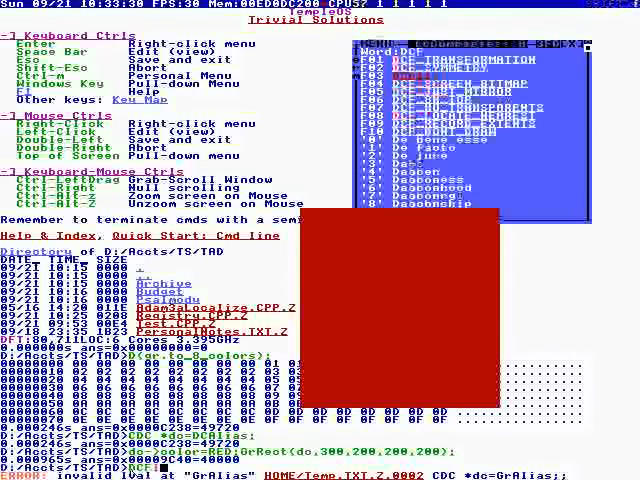
# Erase a character while entering dc->color=RED;GrRect(dc,300,200,200,200); at the prompt.
pyautogui.press('backspace')
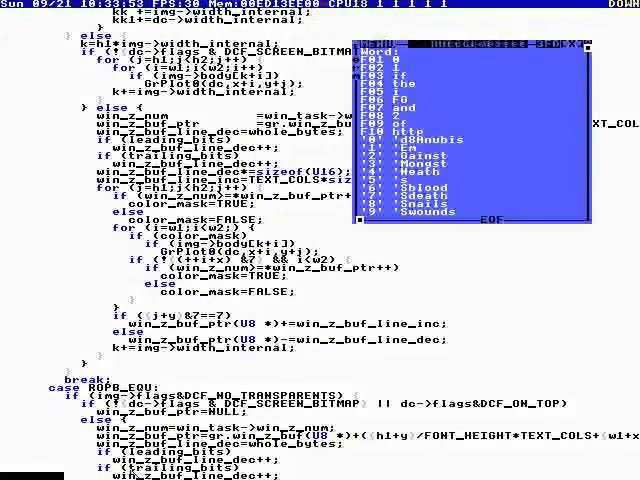
pyautogui.scroll(-3)
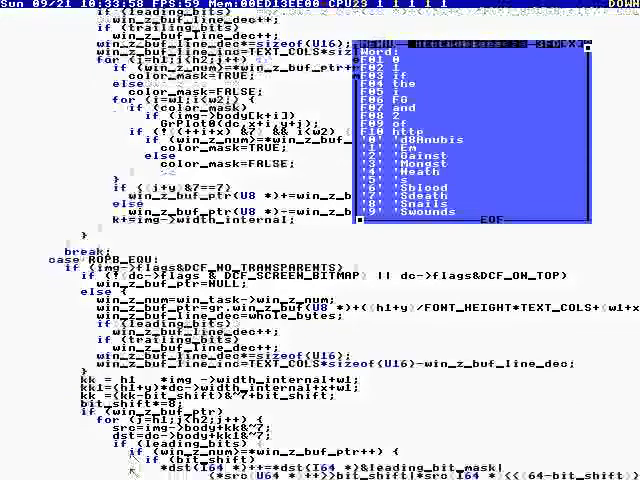
pyautogui.scroll(-3)
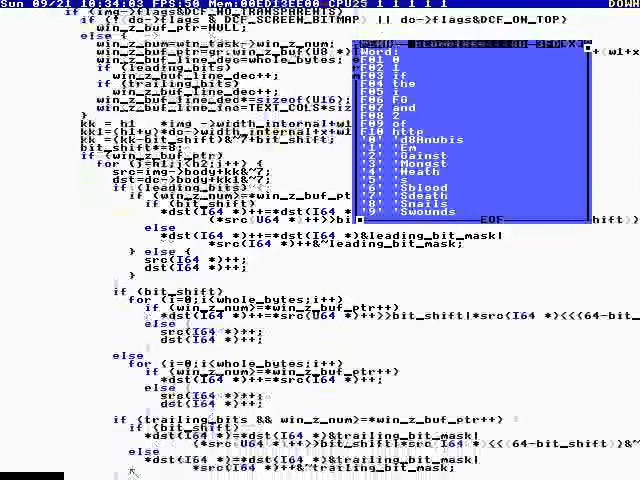
pyautogui.scroll(-3)
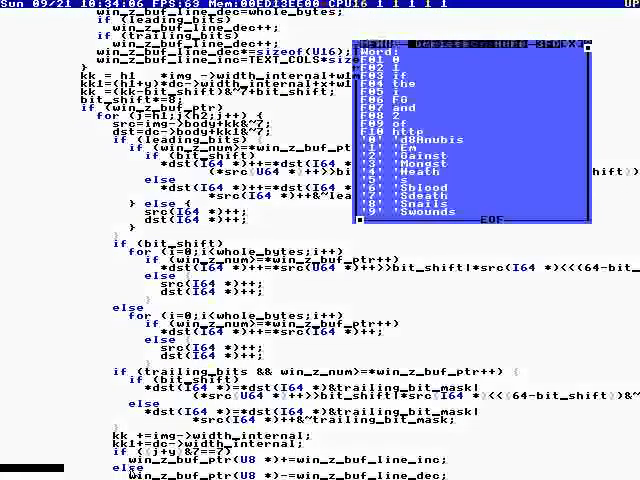